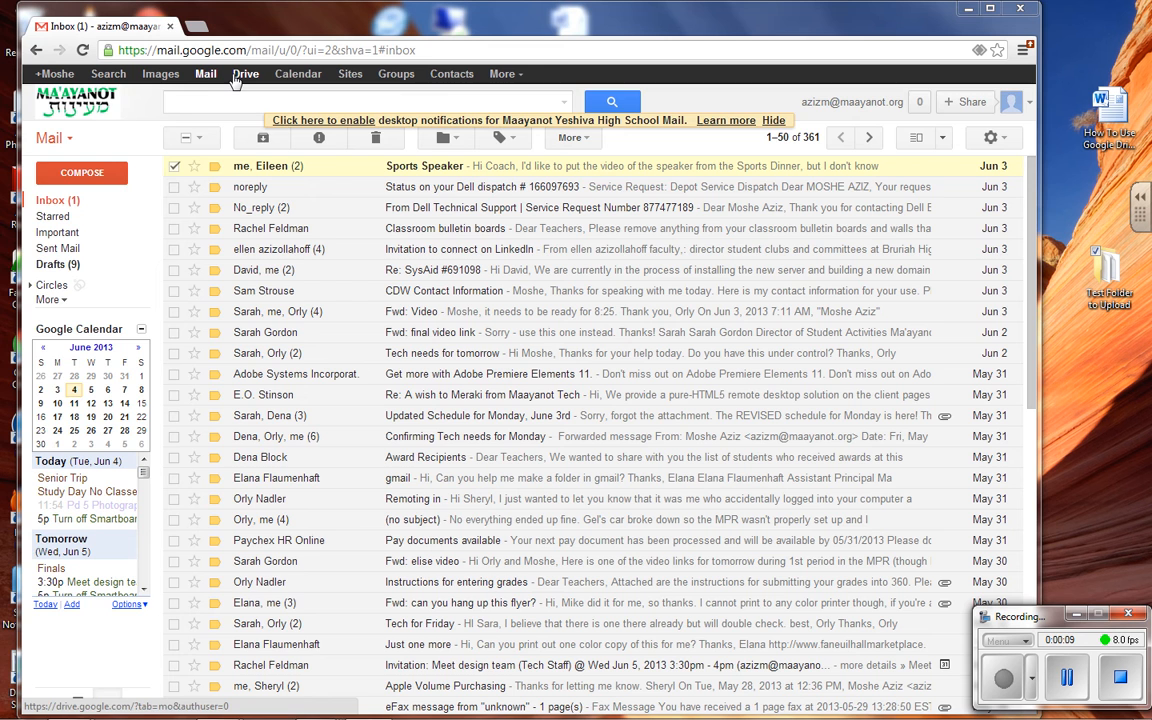
Step: Open Google Drive's My Drive listing in a new tab from the Gmail Google bar
click(245, 73)
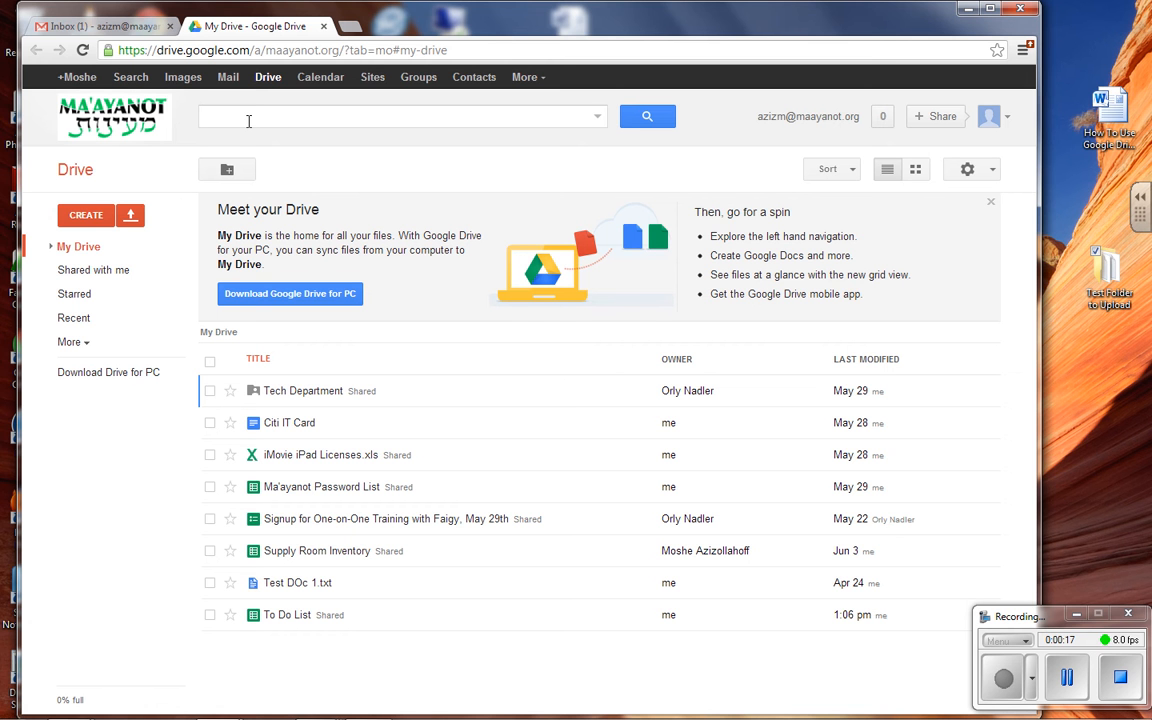
mouse_move(529, 568)
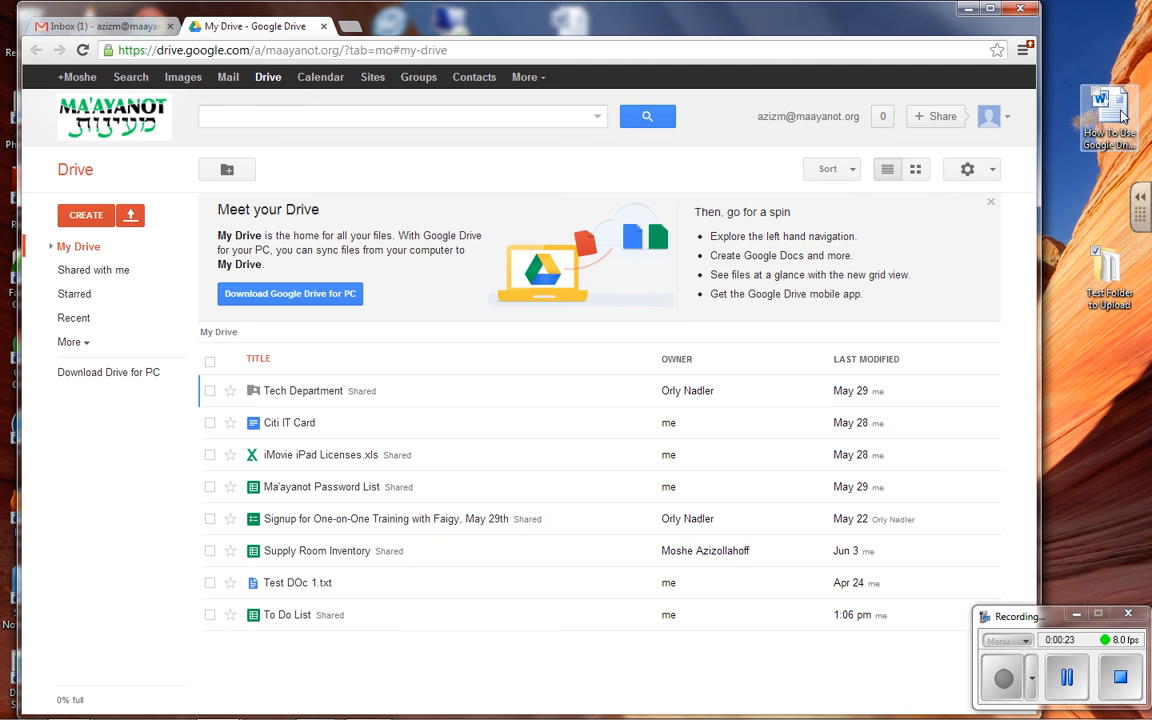
Step: Drag 'How To Use Google Drive to Upload.docx' and 'Test Folder to Upload' from the desktop into My Drive and dismiss the upload summary
drag(1108, 115, 545, 675)
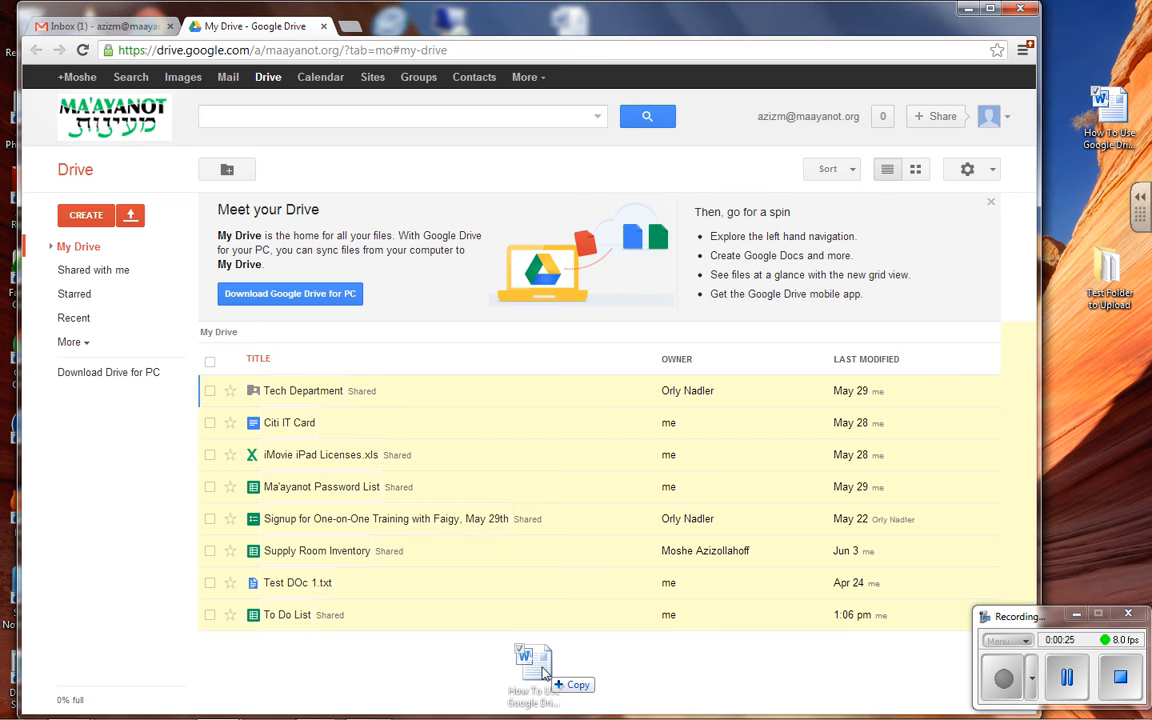
drag(540, 670, 440, 660)
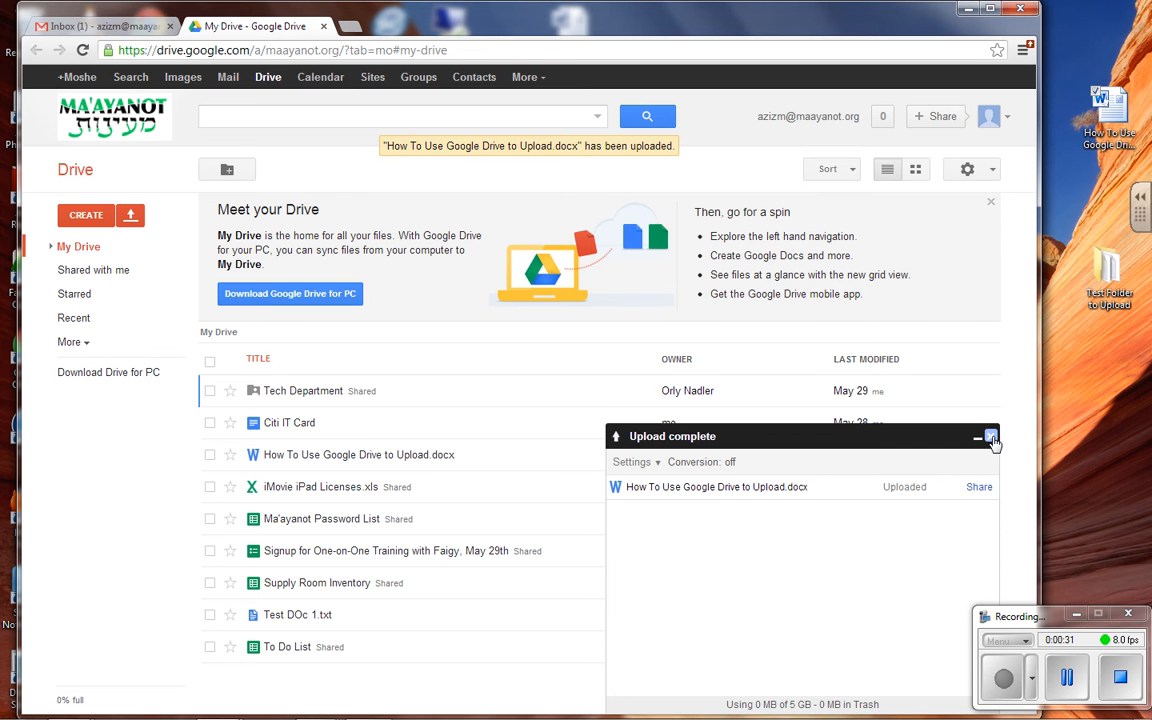
click(988, 435)
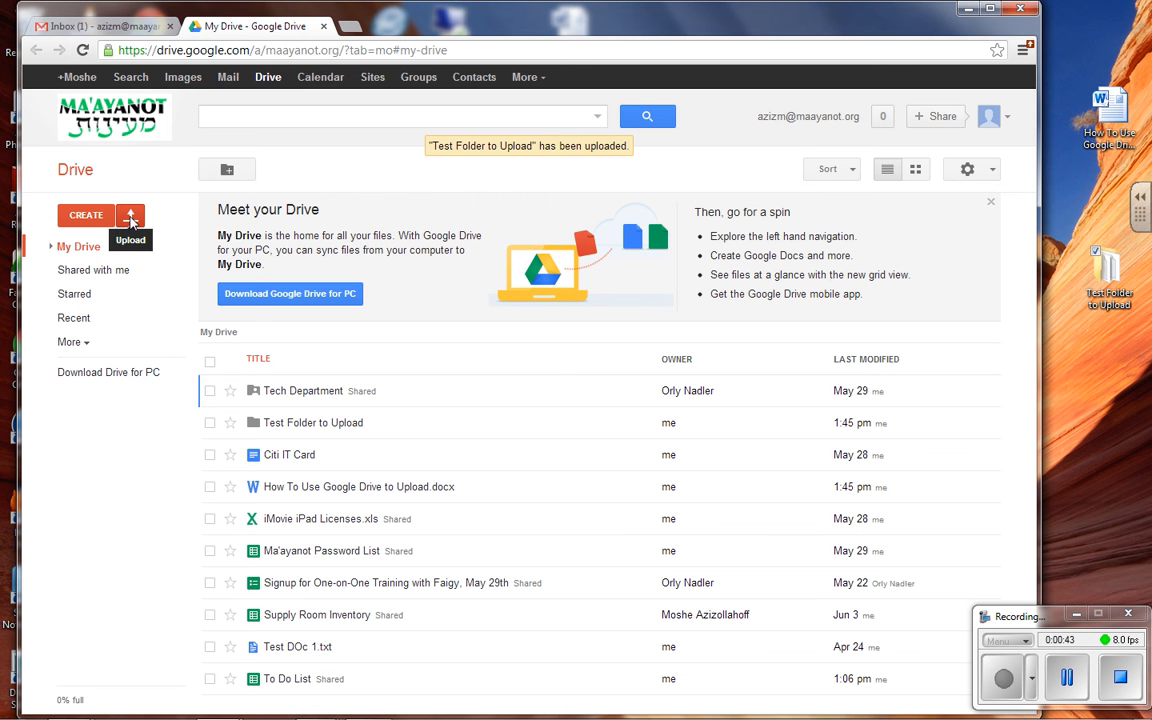
Step: Upload a second copy of 'How To Use Google Drive to Upload' from the Desktop via Upload > Files
click(130, 214)
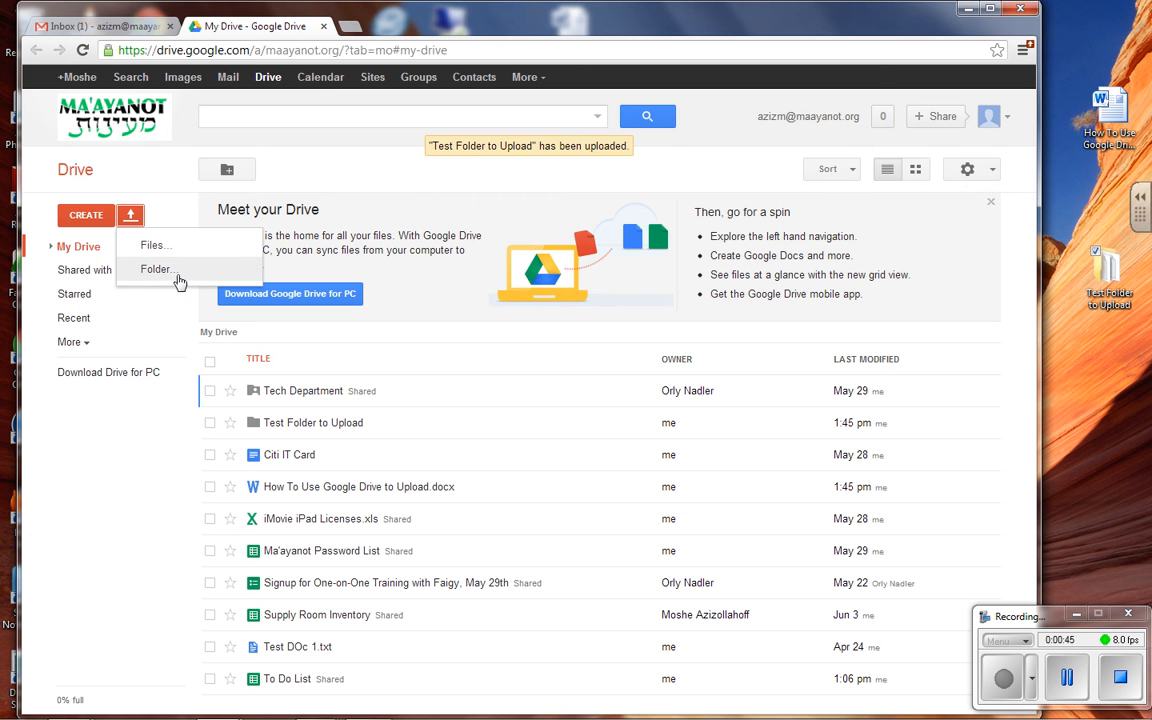
click(151, 245)
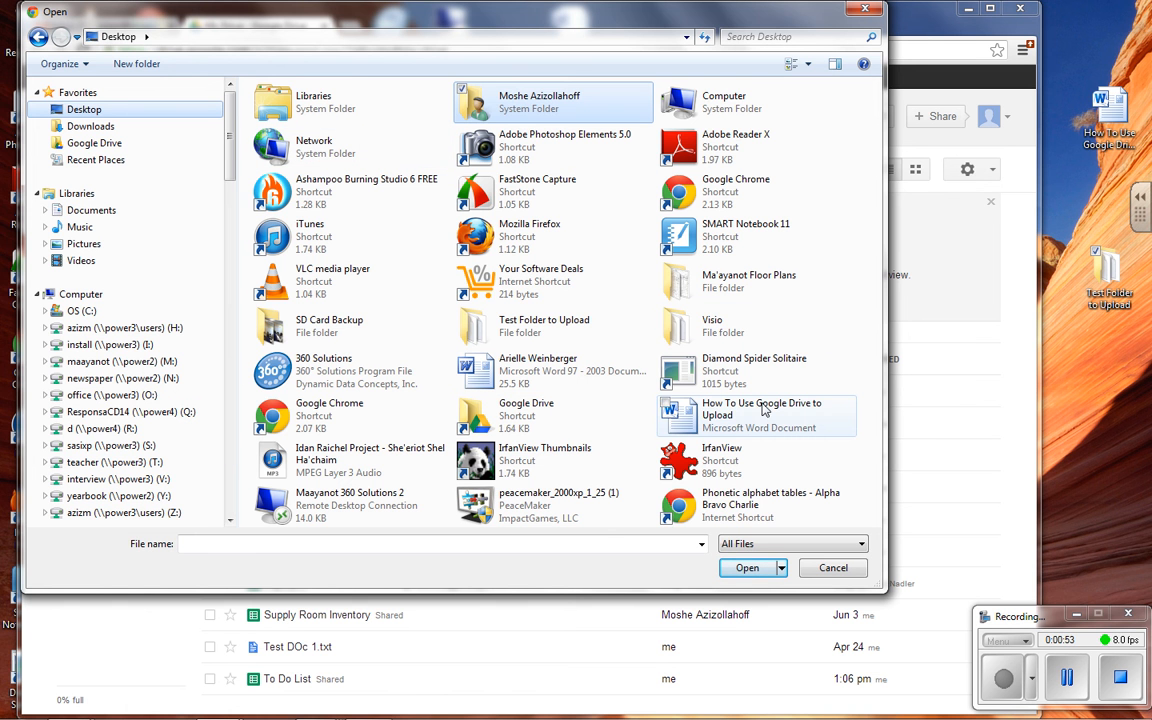
mouse_move(736, 422)
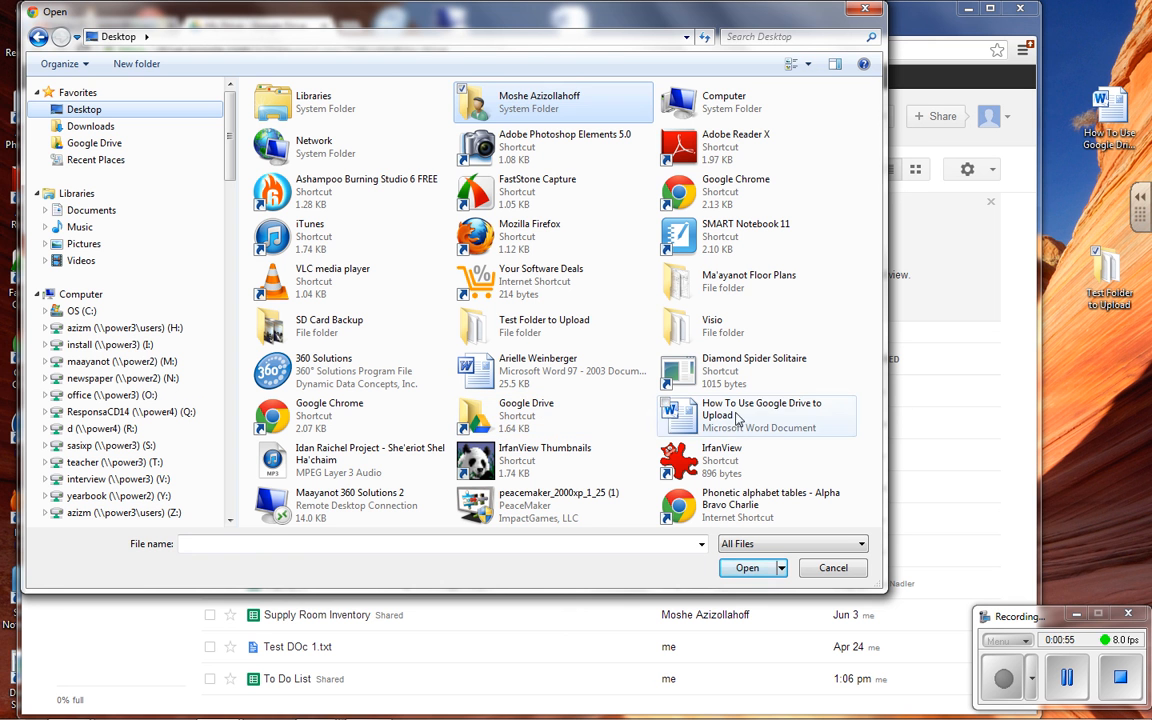
click(755, 415)
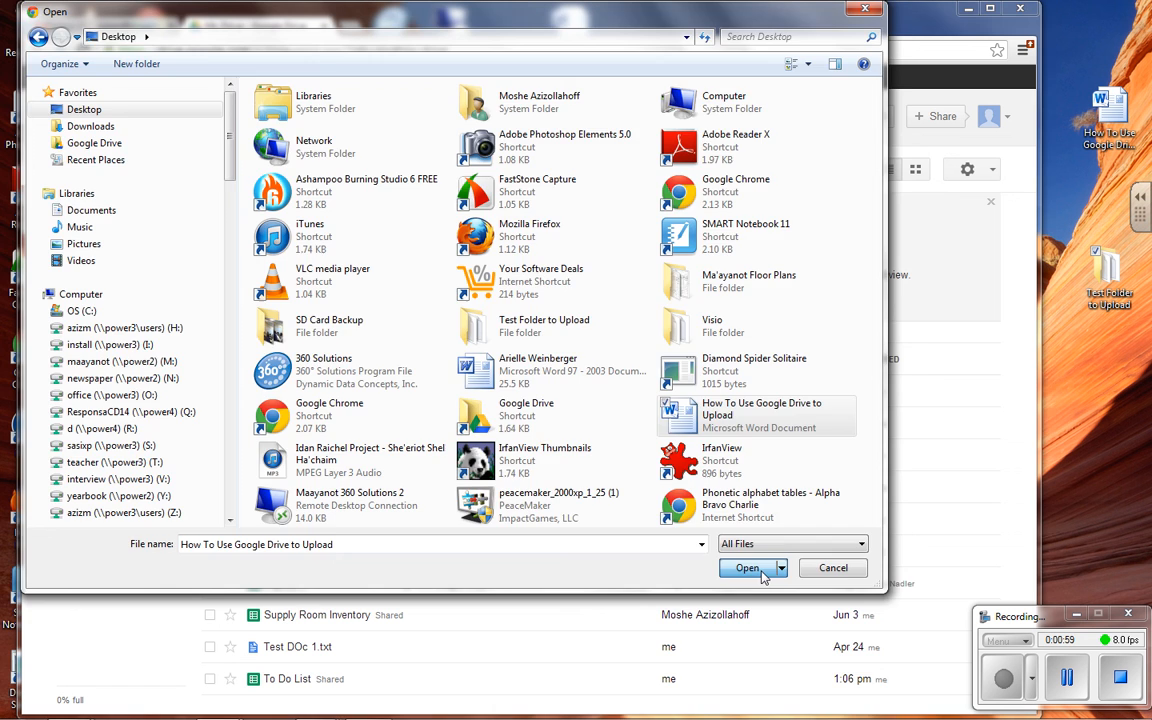
click(744, 568)
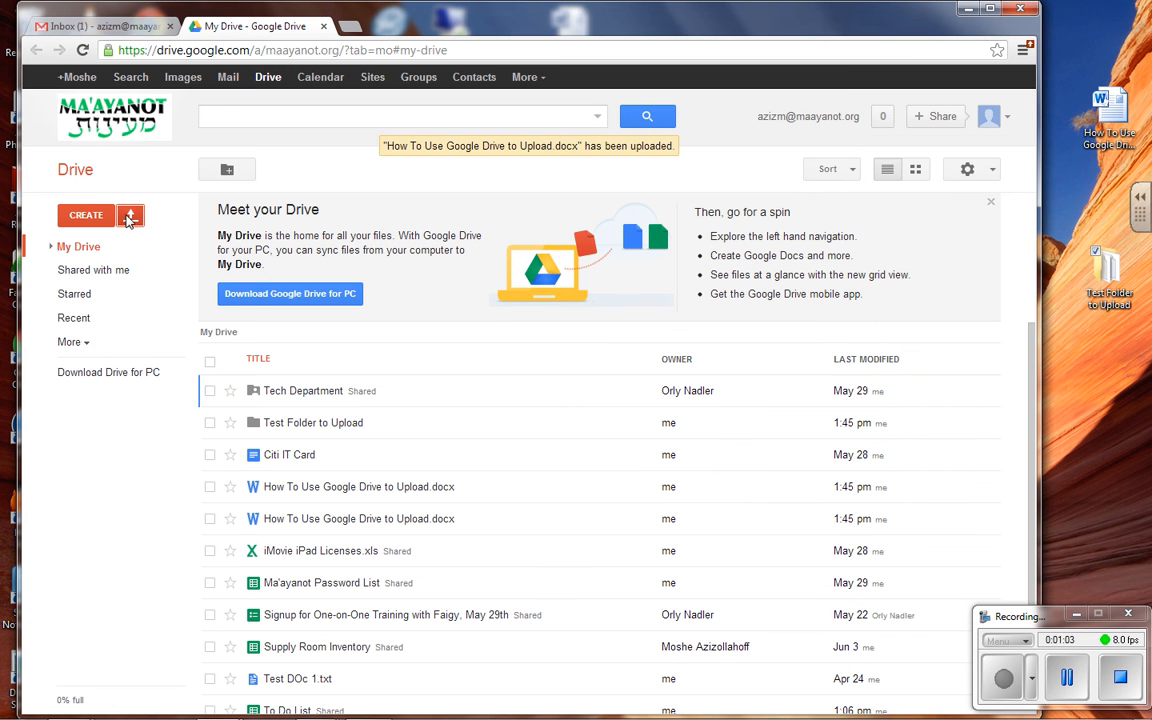
Step: Confirm My Drive lists the Word document twice alongside Test Folder to Upload
click(131, 214)
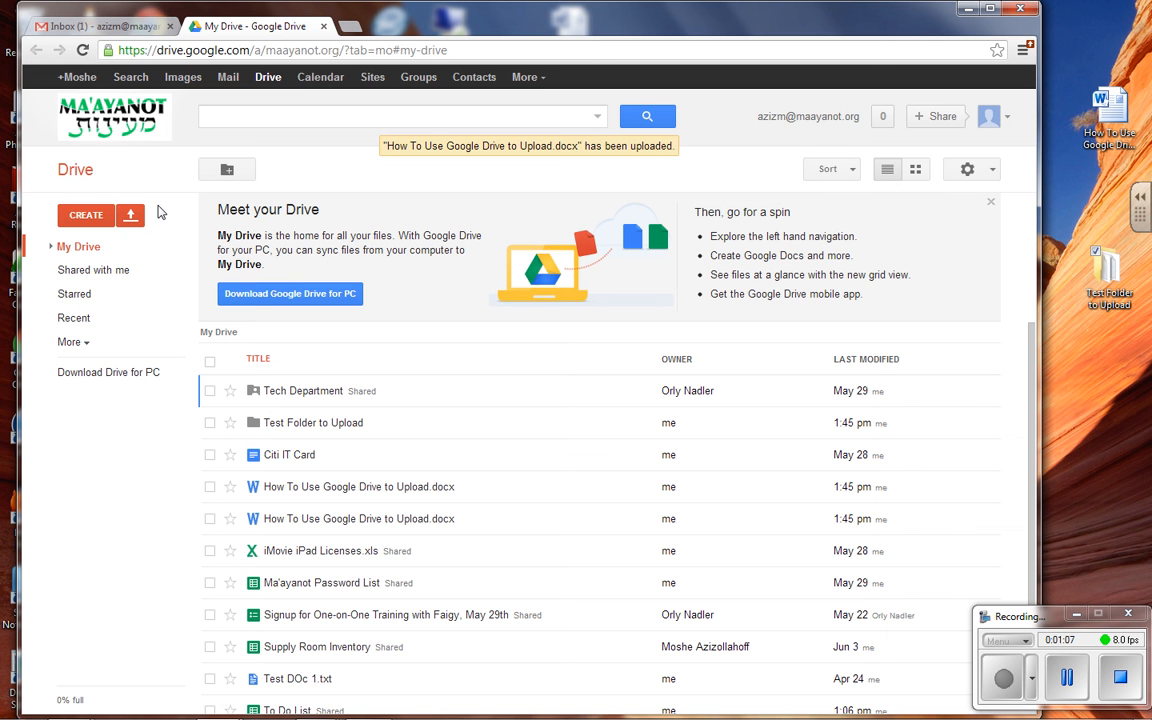
mouse_move(166, 206)
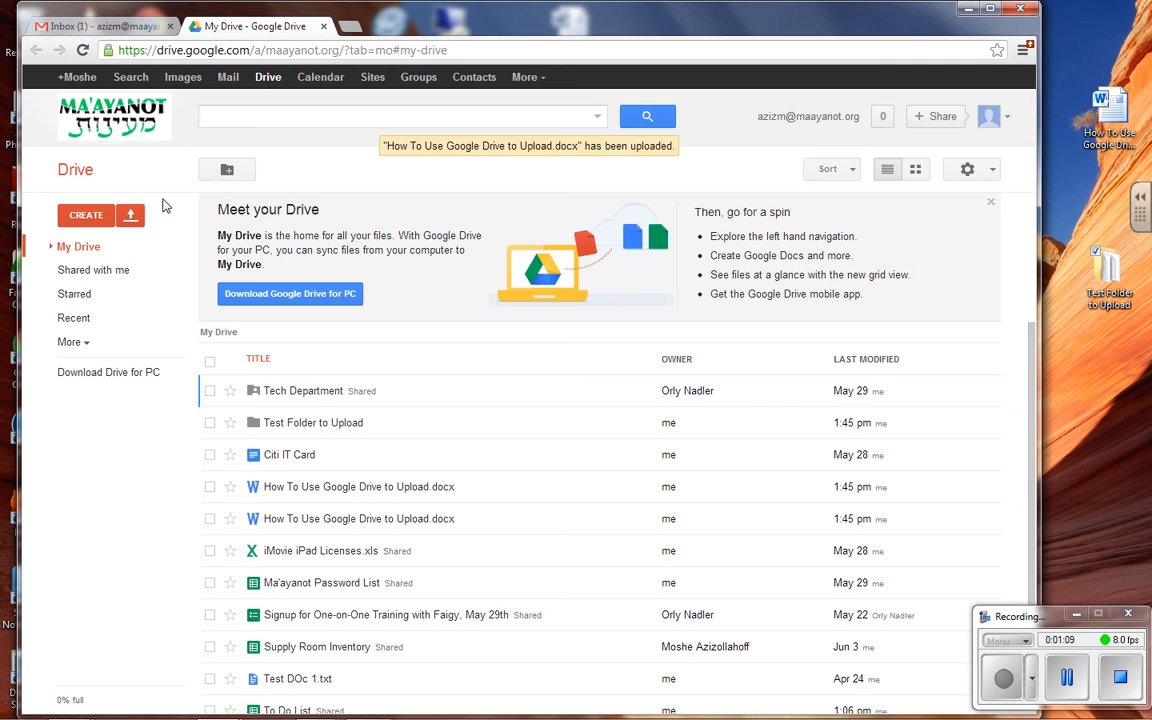